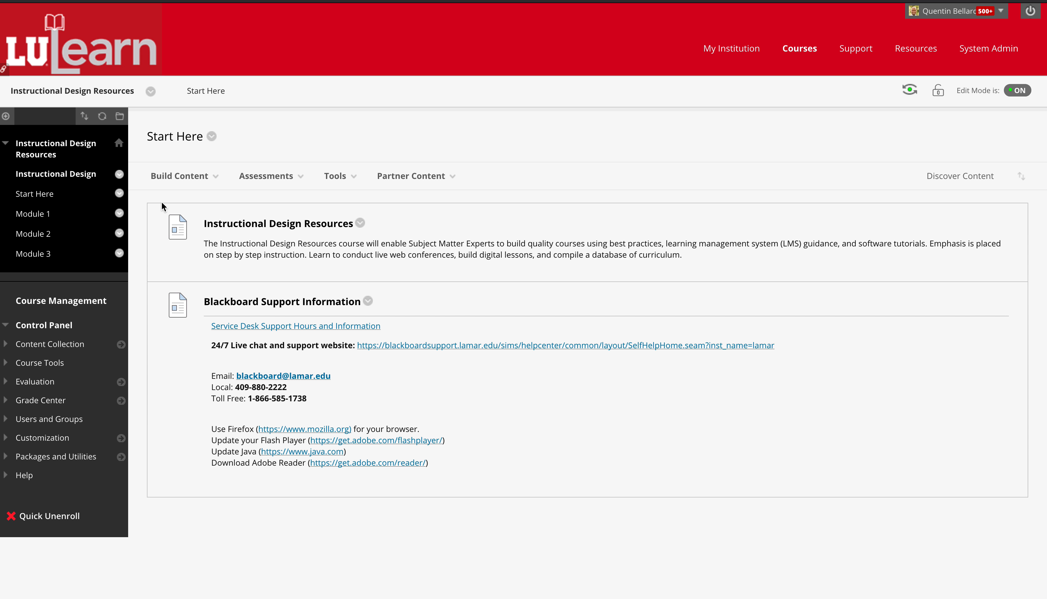
mouse_move(134, 209)
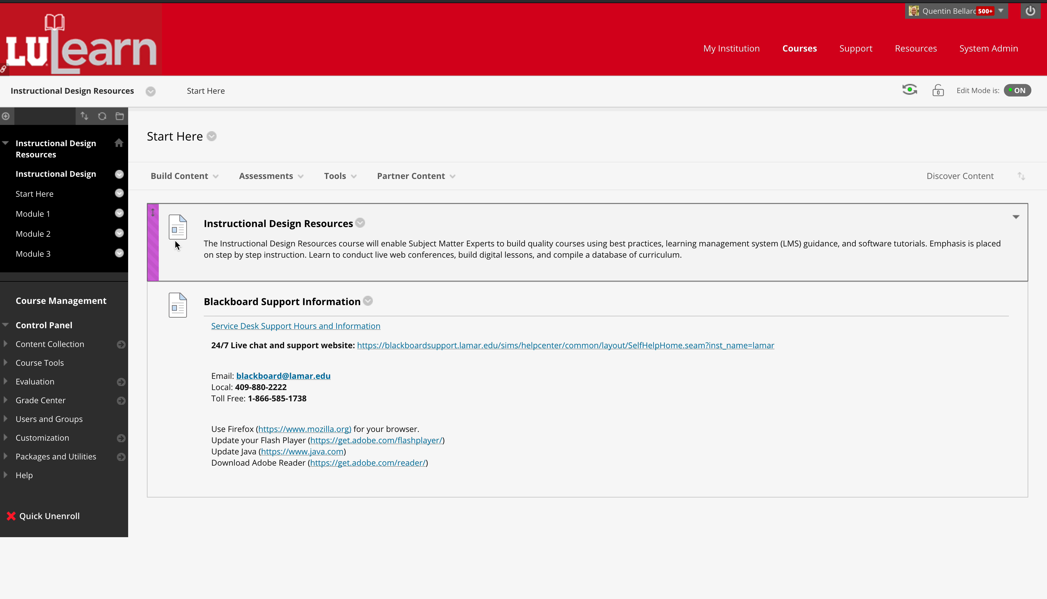
mouse_move(248, 250)
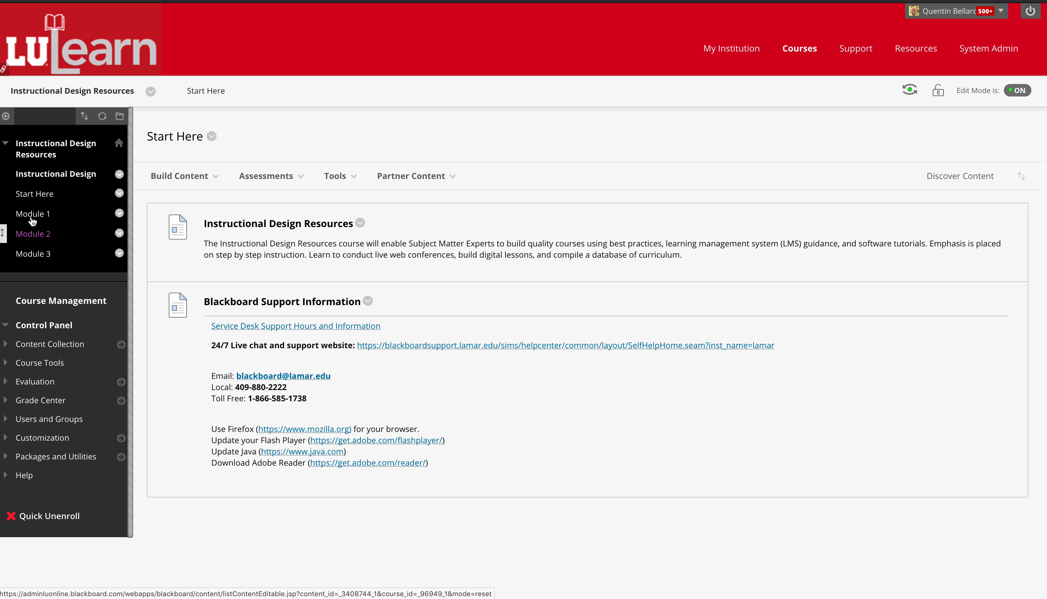
Navigate from the Module 1 content area into its Grade Center folder showing the Color Code Grade Center PDF
click(33, 213)
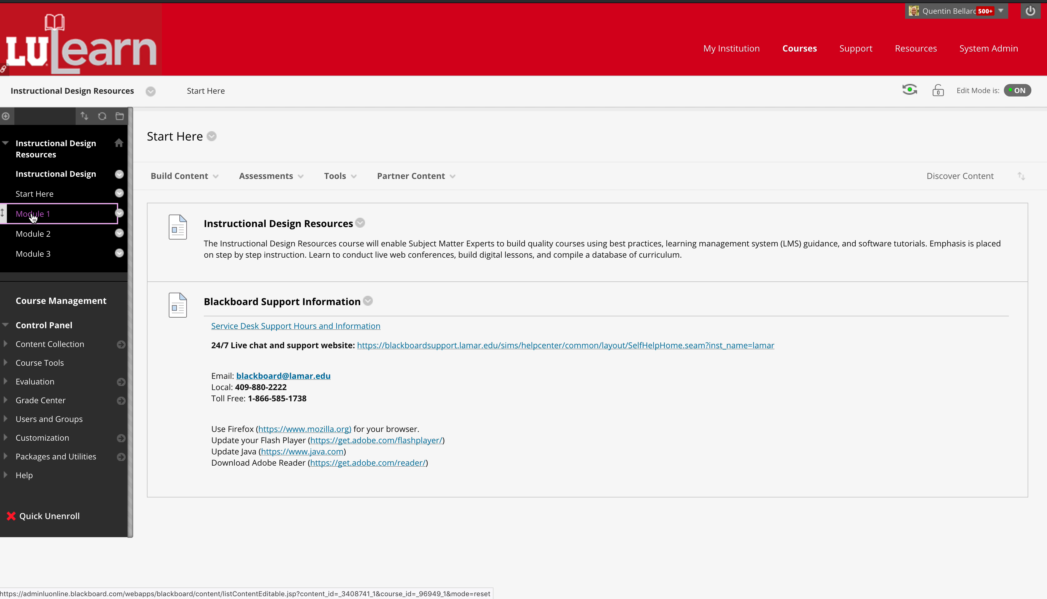
click(33, 214)
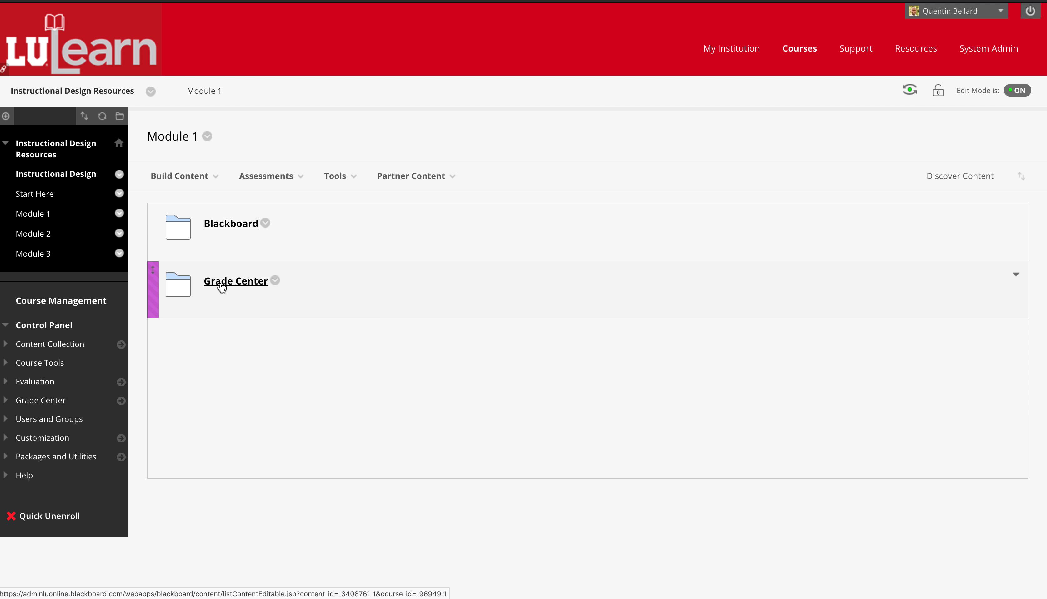
click(235, 281)
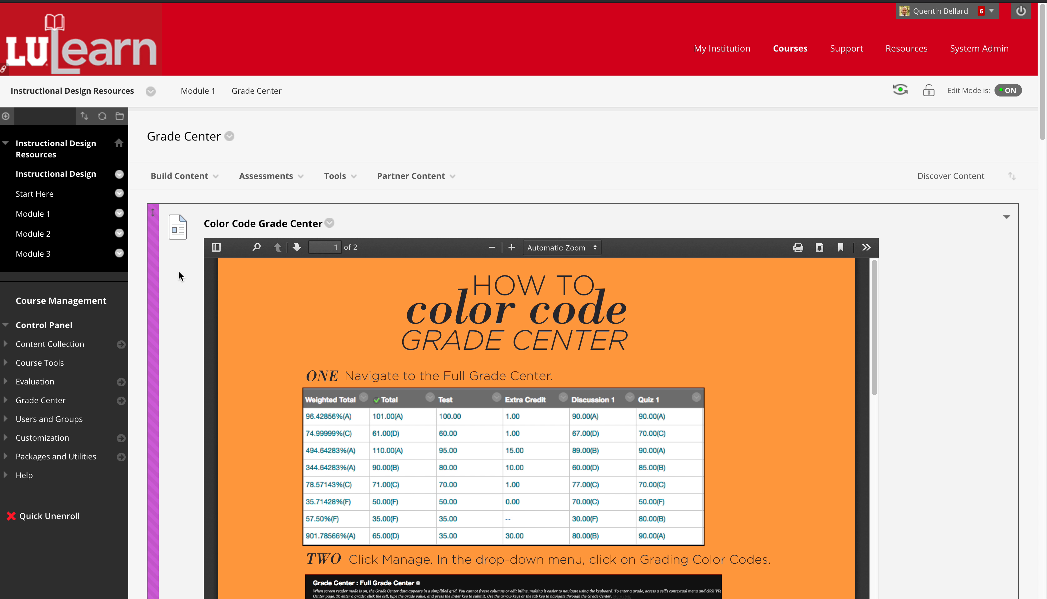
Scroll down through the Grade Center PDF guides displayed inline in the folder
scroll(down, 3)
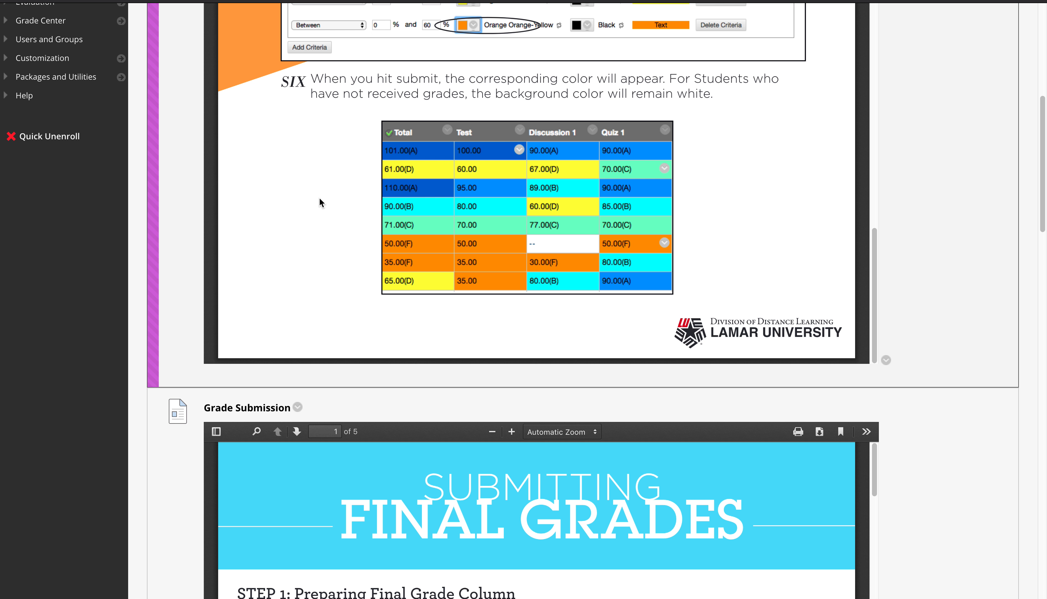
mouse_move(433, 258)
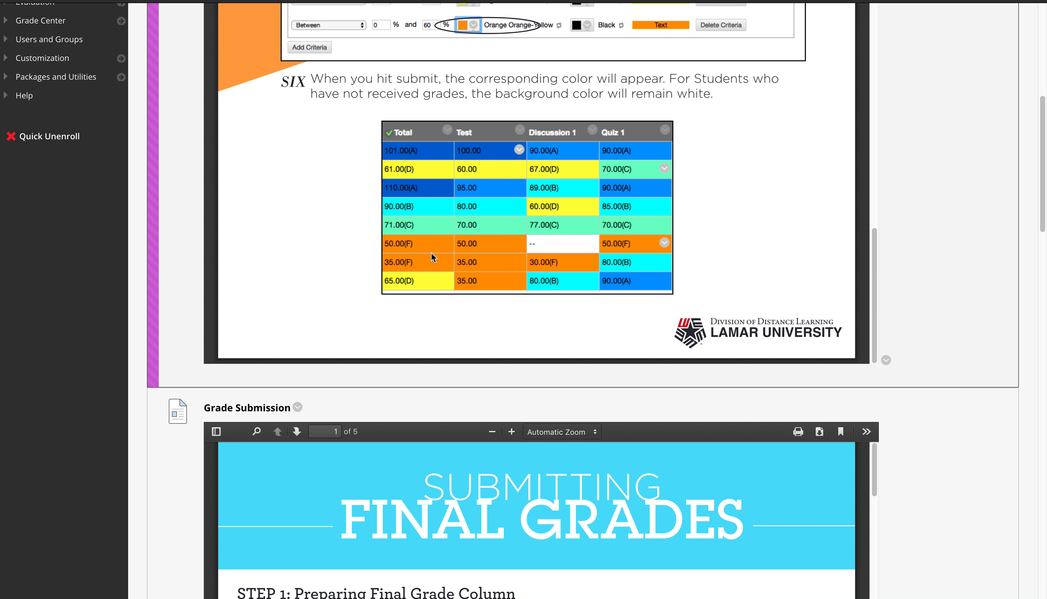
mouse_move(300, 200)
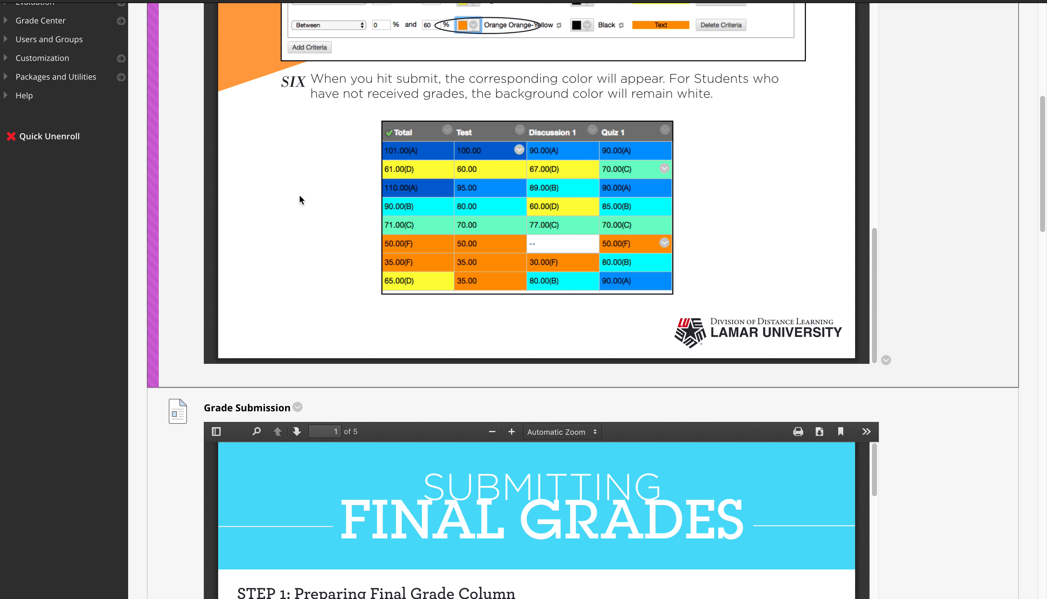
mouse_move(177, 235)
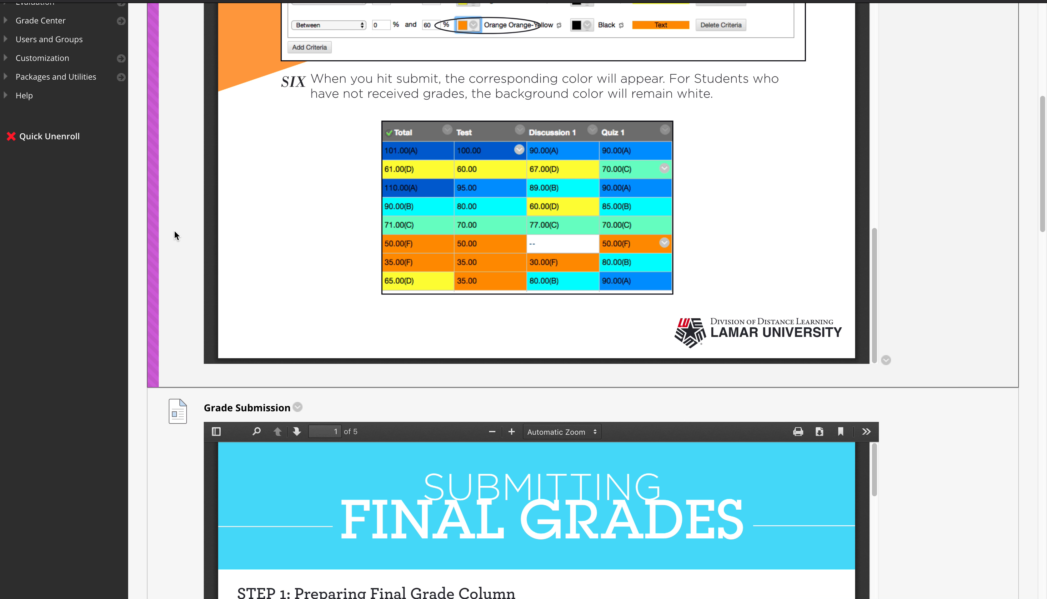
scroll(down, 3)
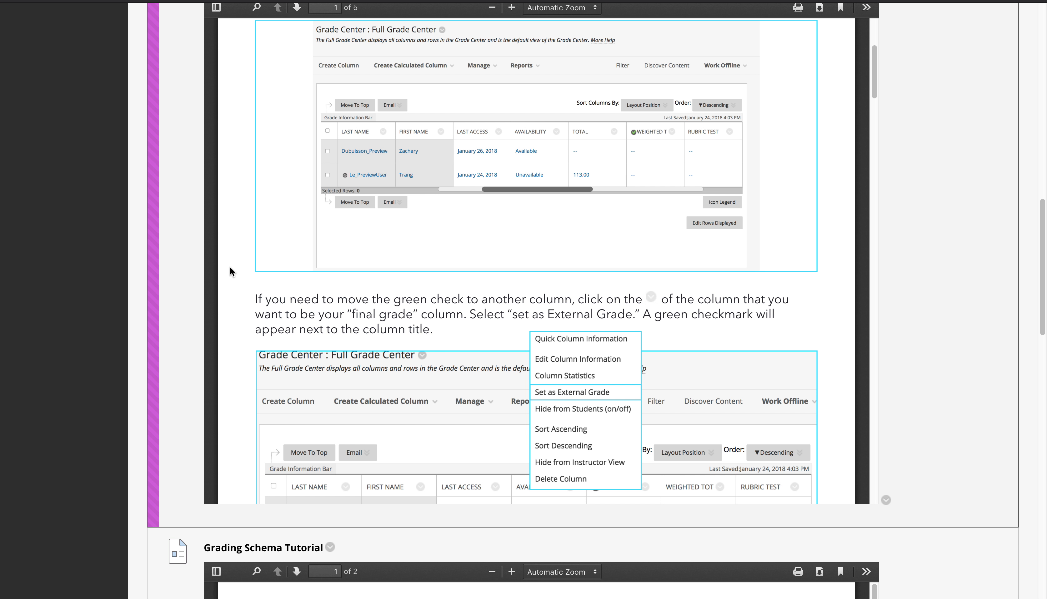
scroll(down, 3)
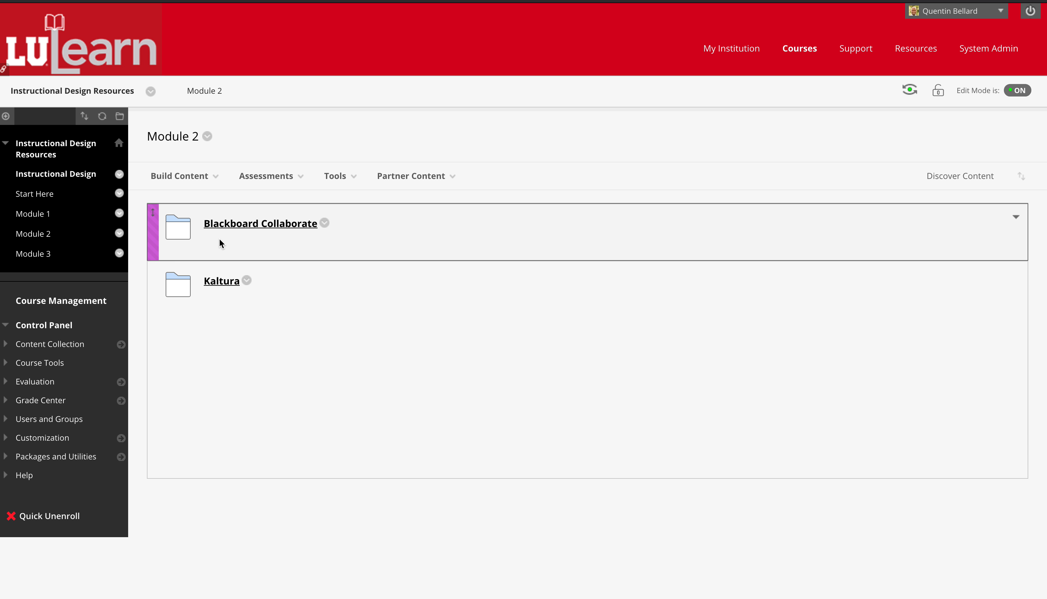
mouse_move(241, 227)
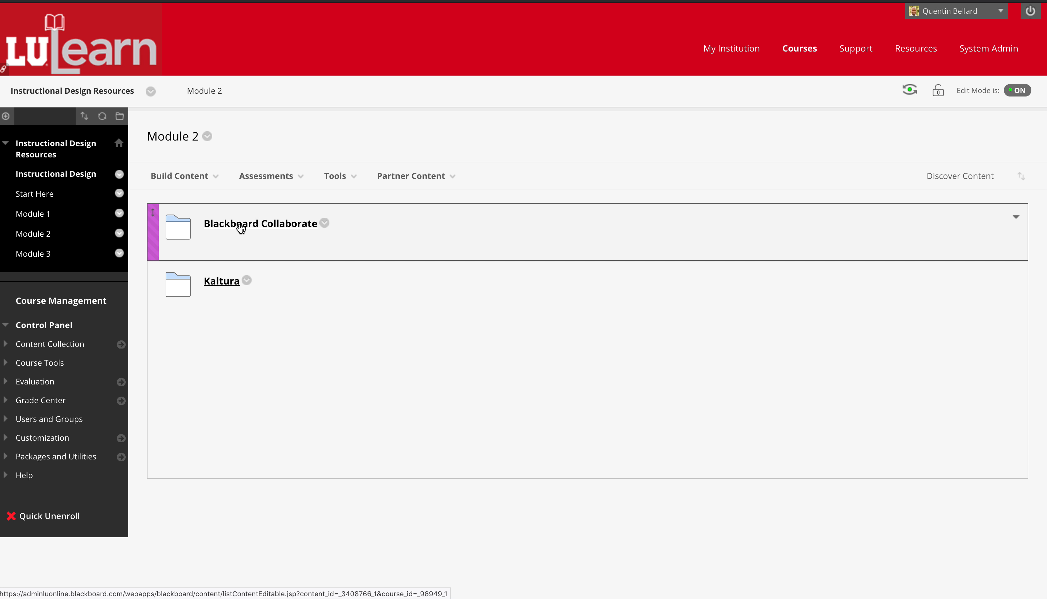
click(260, 224)
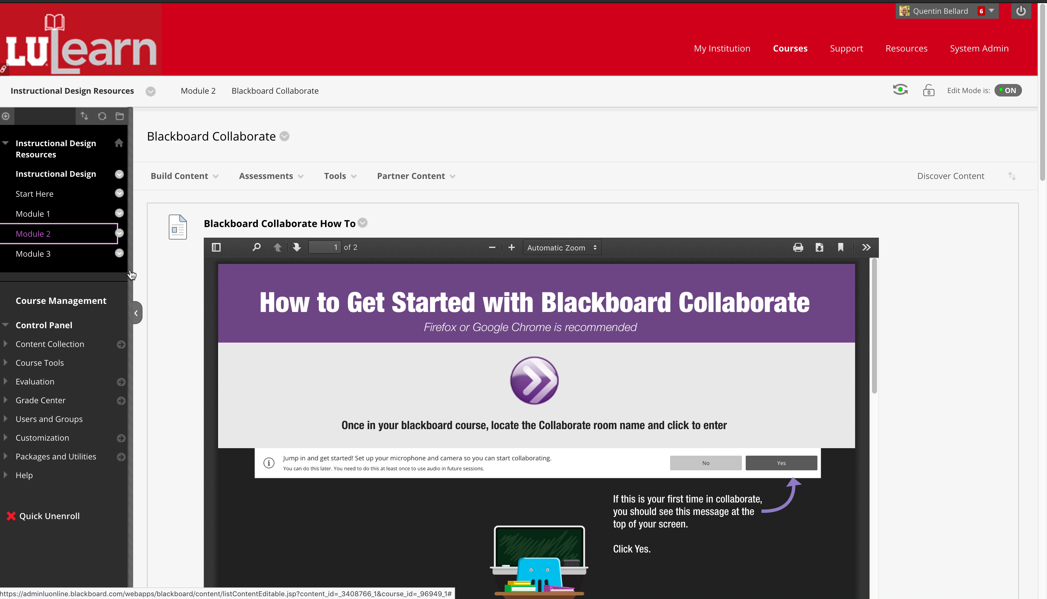
click(198, 91)
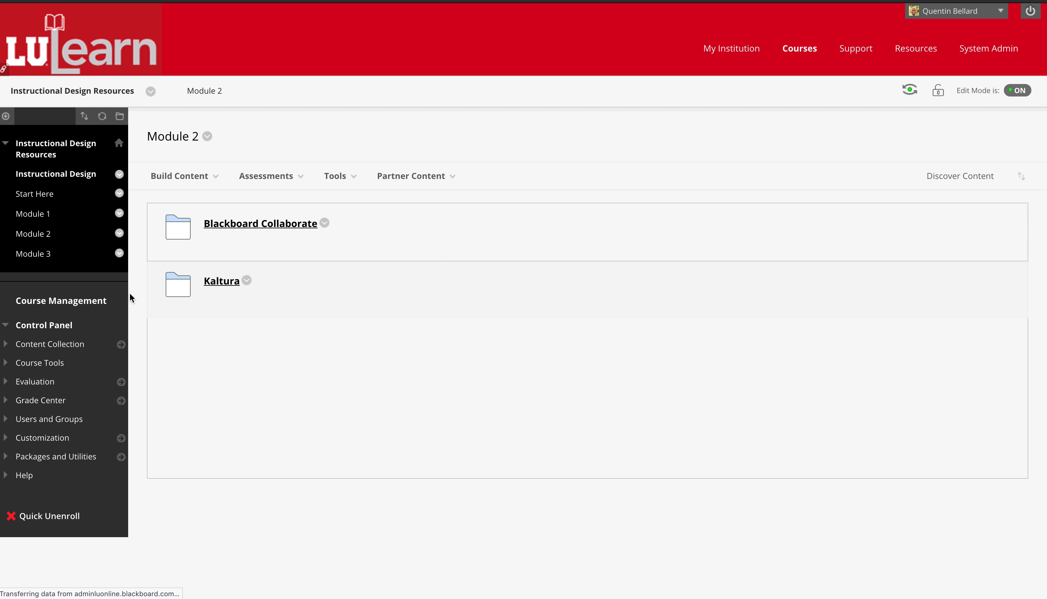
click(221, 281)
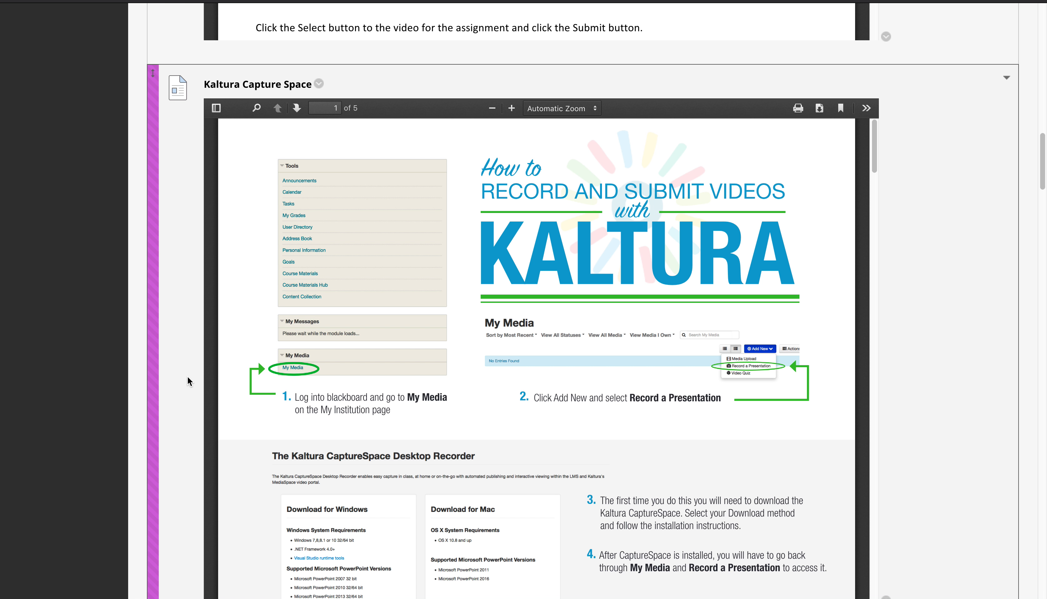
Scroll the Kaltura folder to reveal the Interactive Video Quizzes Information Guide below Capture Space
scroll(down, 3)
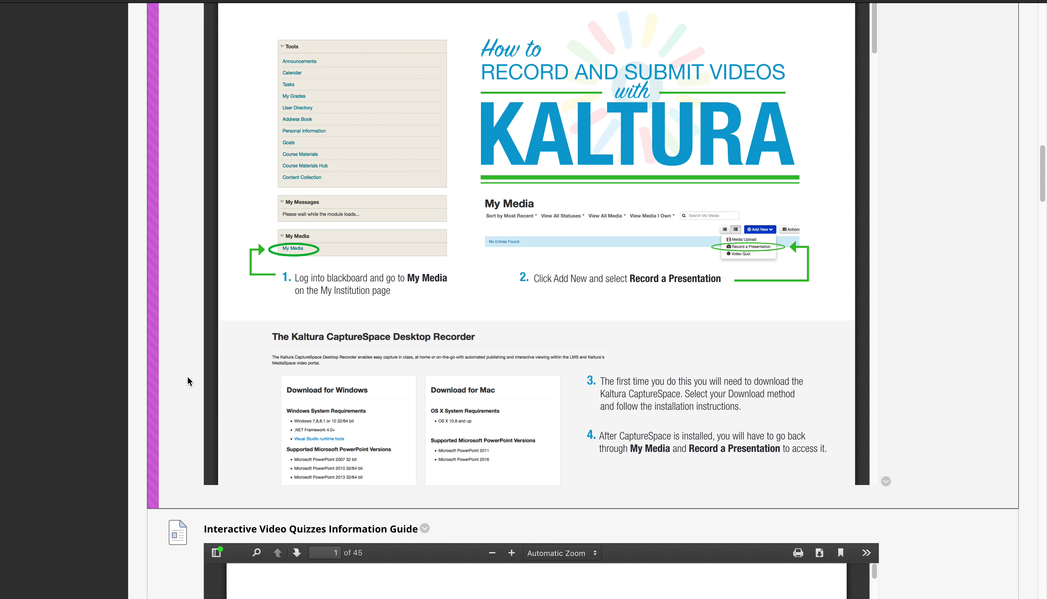
scroll(down, 3)
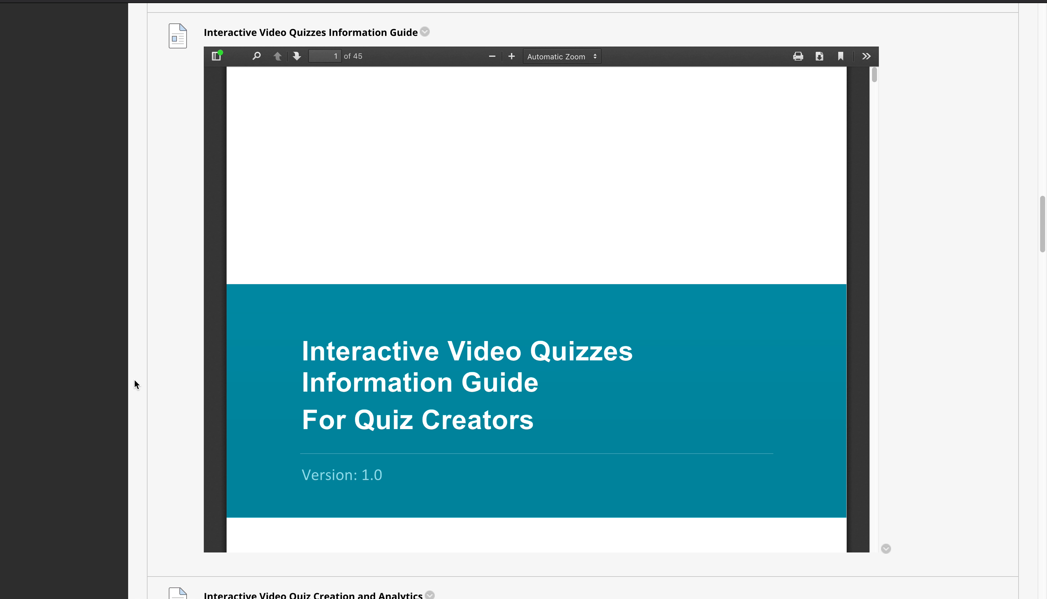
scroll(down, 3)
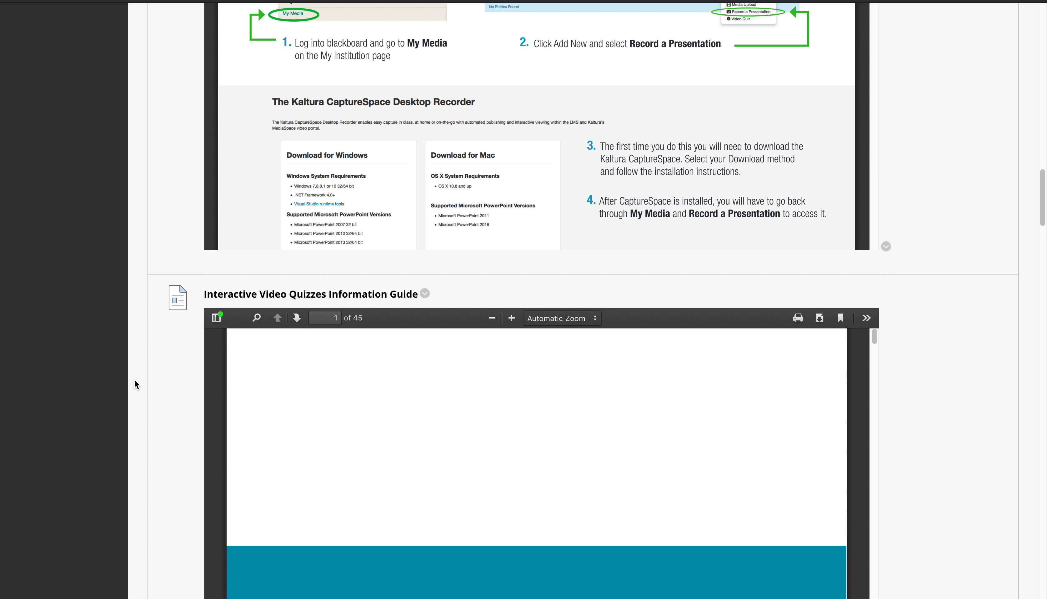